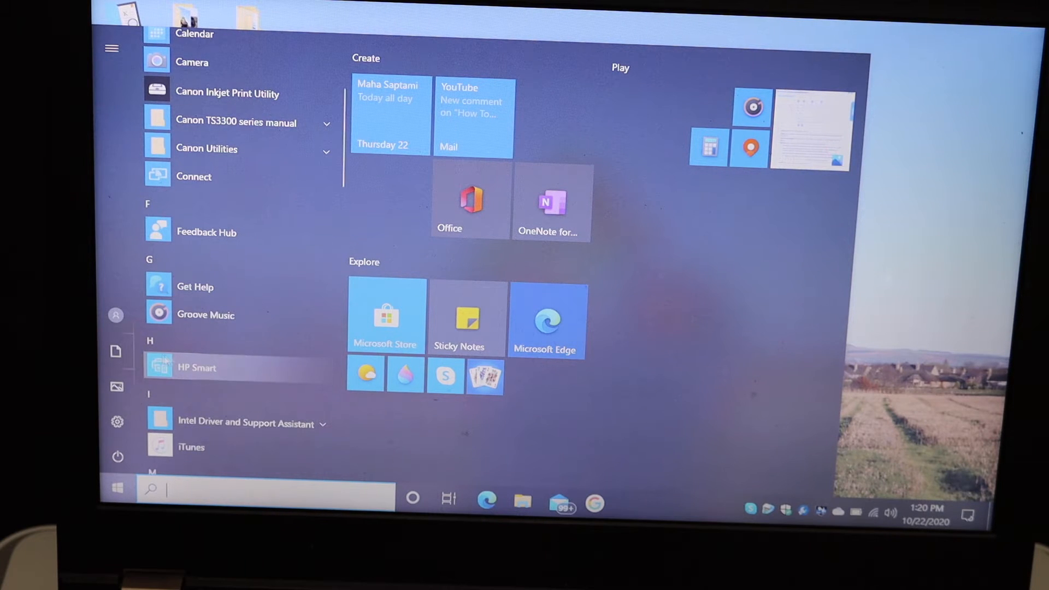
Launch HP Smart from the Start menu's H app list.
{"action": "left_click", "coordinate": [196, 367]}
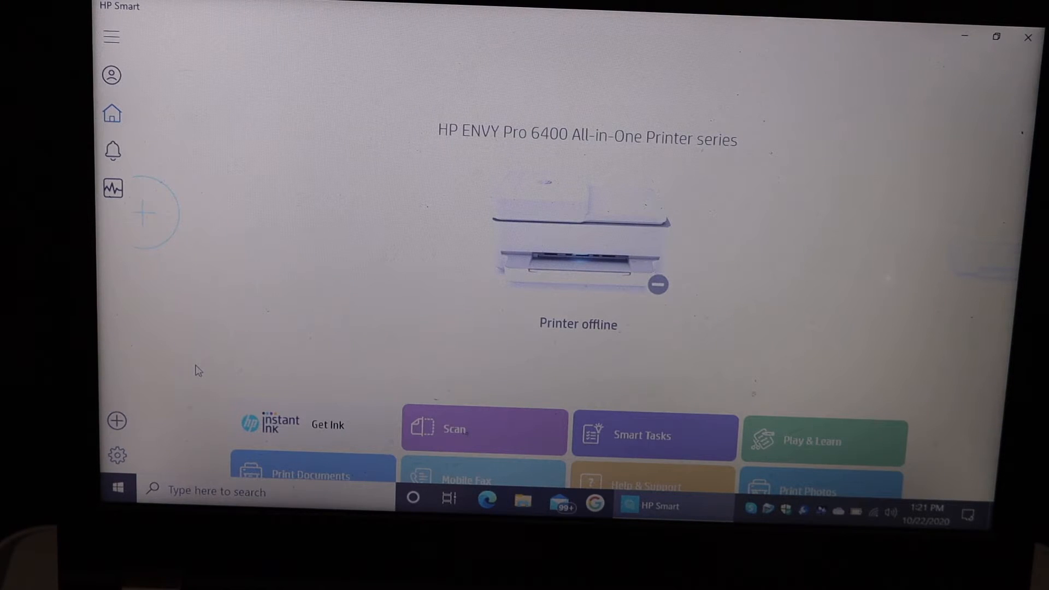
{"action": "mouse_move", "coordinate": [299, 274]}
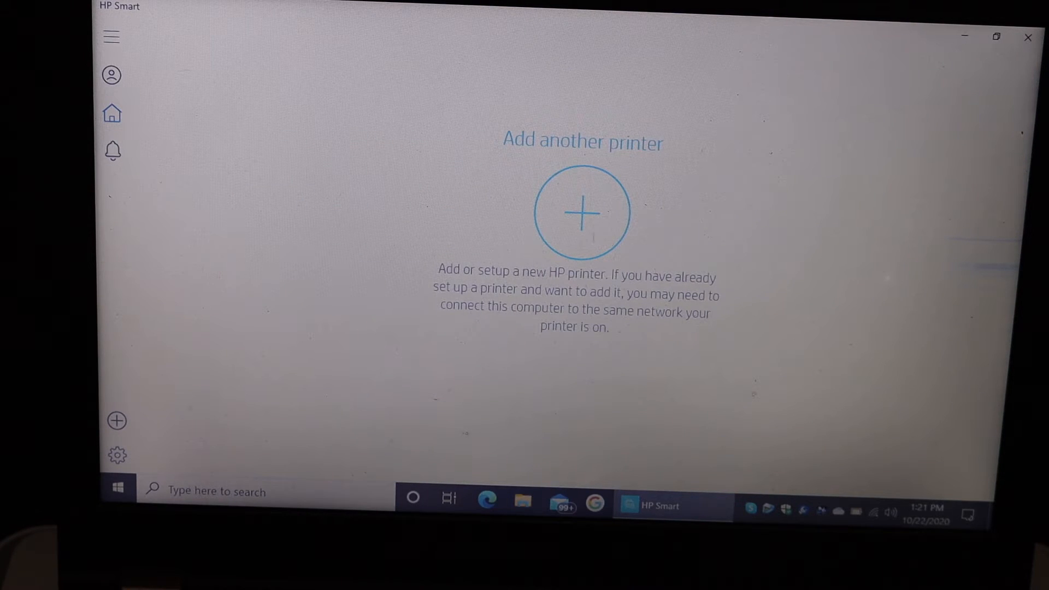
{"action": "mouse_move", "coordinate": [282, 323]}
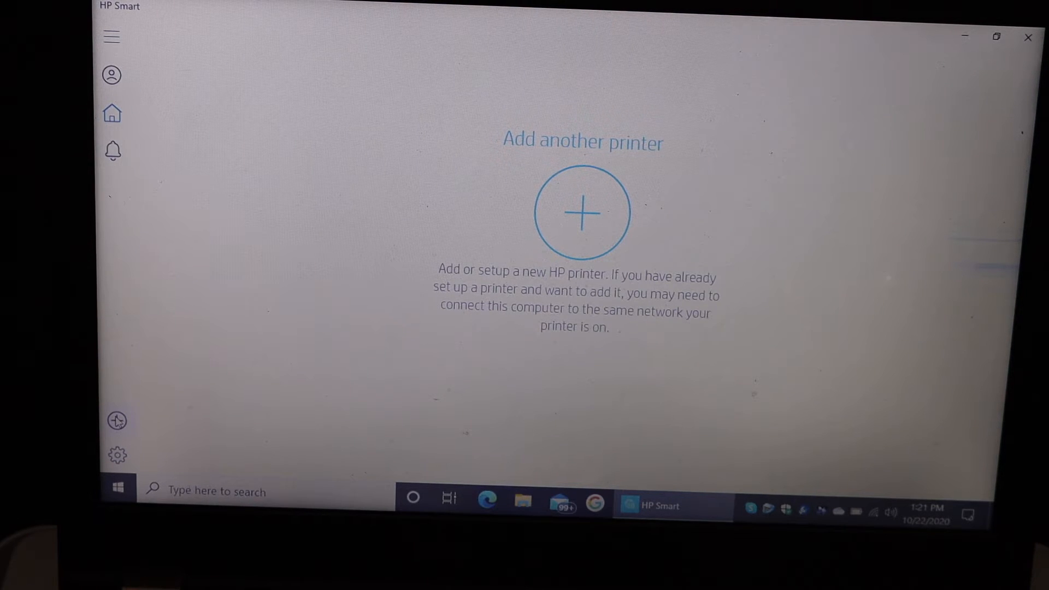
Start Printer Setup for a new printer using the large Add Printer plus.
{"action": "left_click", "coordinate": [581, 212]}
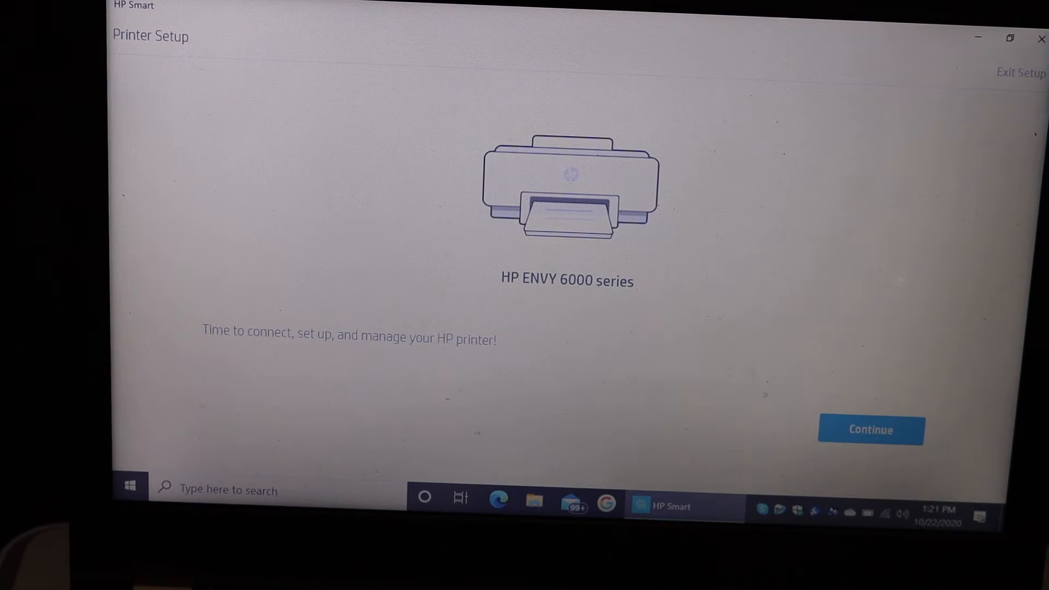
Choose the HP ENVY 6000 series in Printer Setup and continue.
{"action": "left_click", "coordinate": [870, 429]}
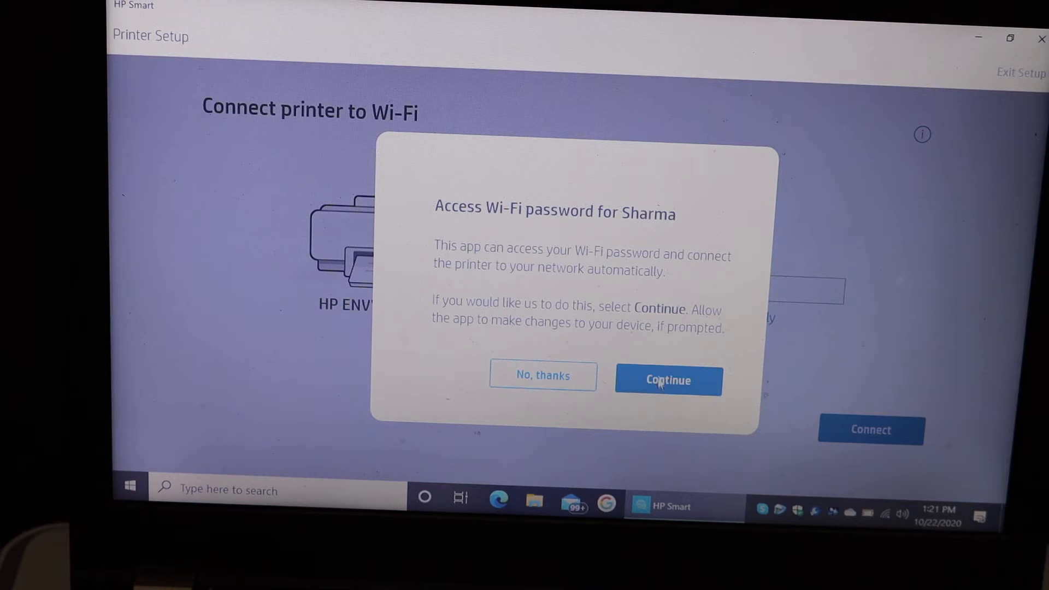
Allow HP Smart to use the saved Wi-Fi password, approve UAC, and connect.
{"action": "left_click", "coordinate": [667, 380]}
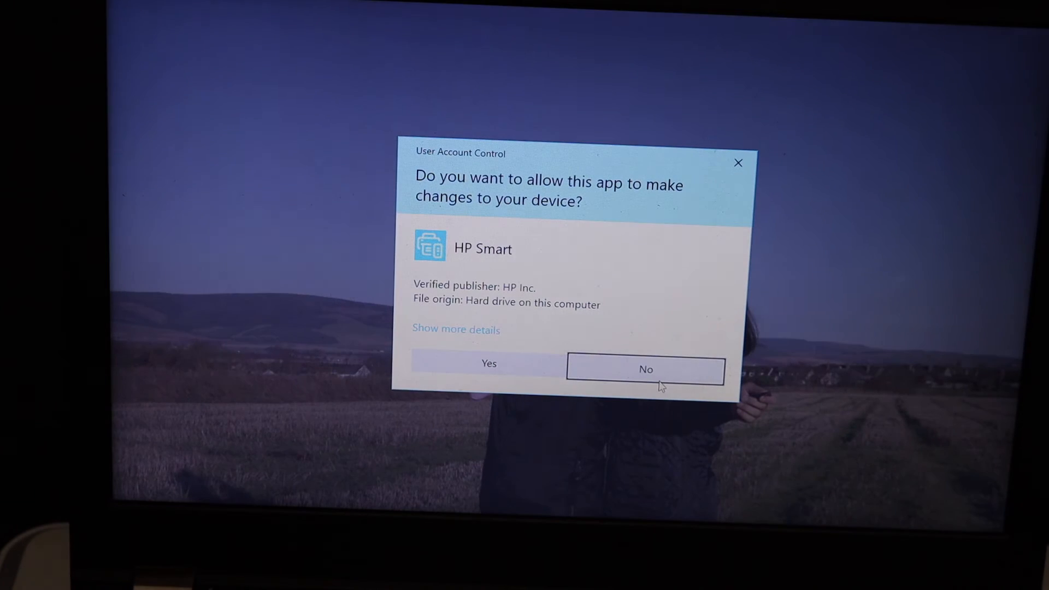
{"action": "left_click", "coordinate": [488, 363]}
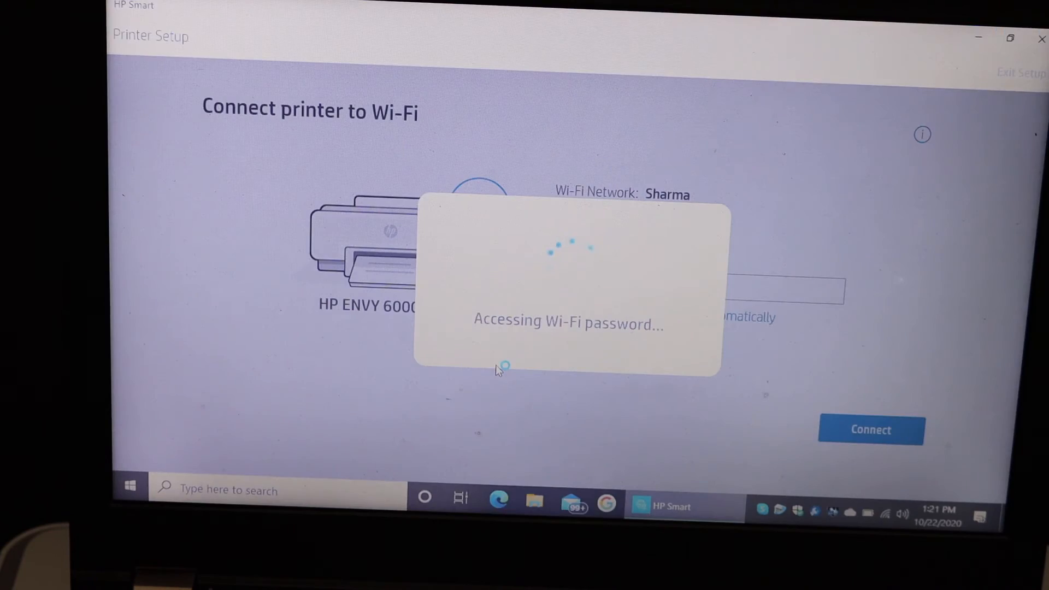
{"action": "left_click", "coordinate": [870, 429]}
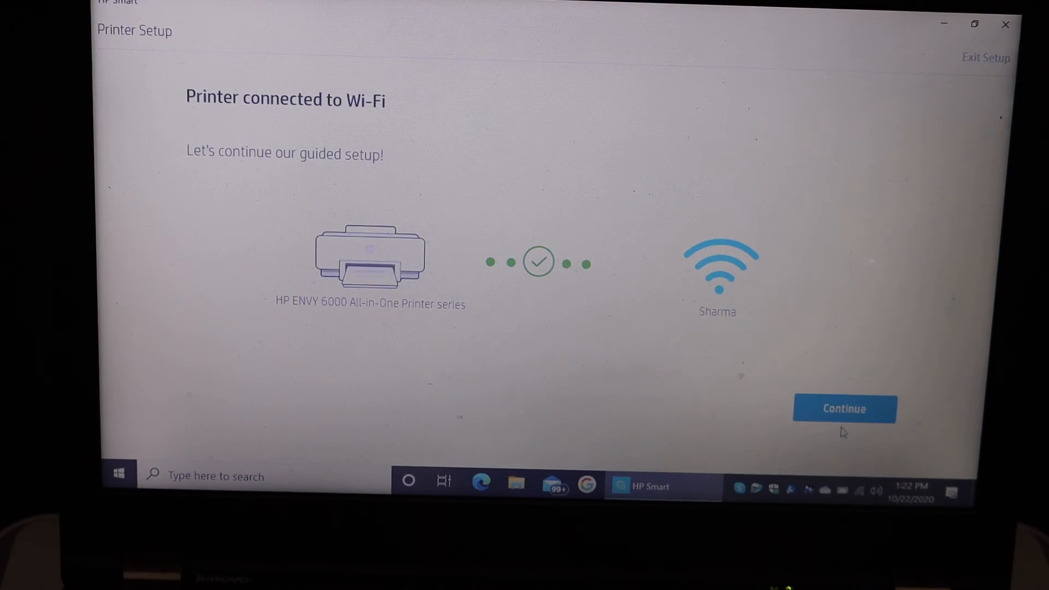
Continue setup and skip sending the download link to other devices.
{"action": "left_click", "coordinate": [843, 408]}
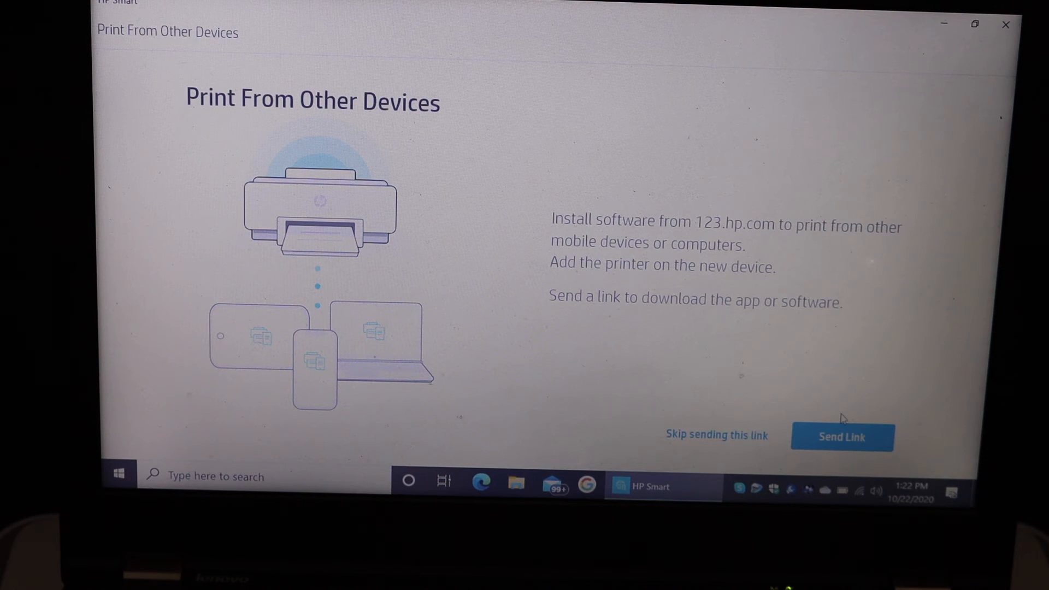
{"action": "mouse_move", "coordinate": [707, 441]}
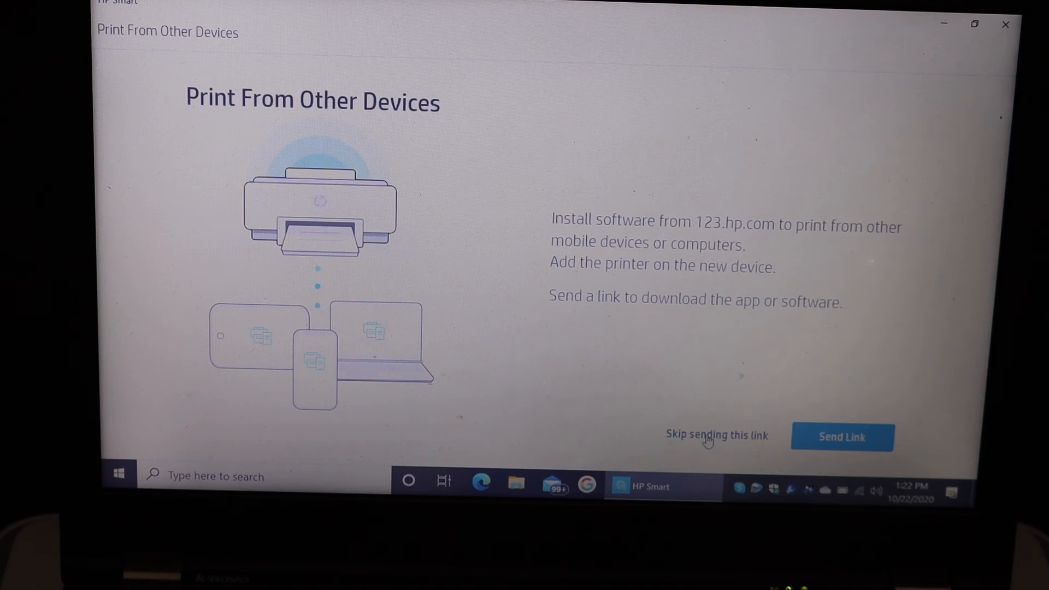
{"action": "left_click", "coordinate": [715, 434]}
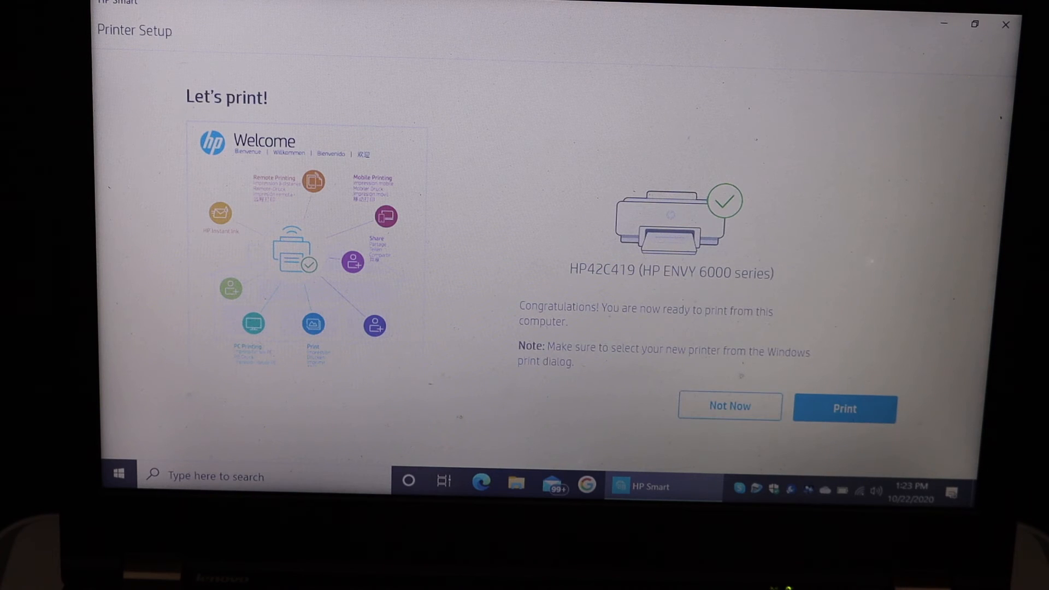
Print the welcome page to printer HP ENVY 6000 series [42C419].
{"action": "left_click", "coordinate": [844, 408]}
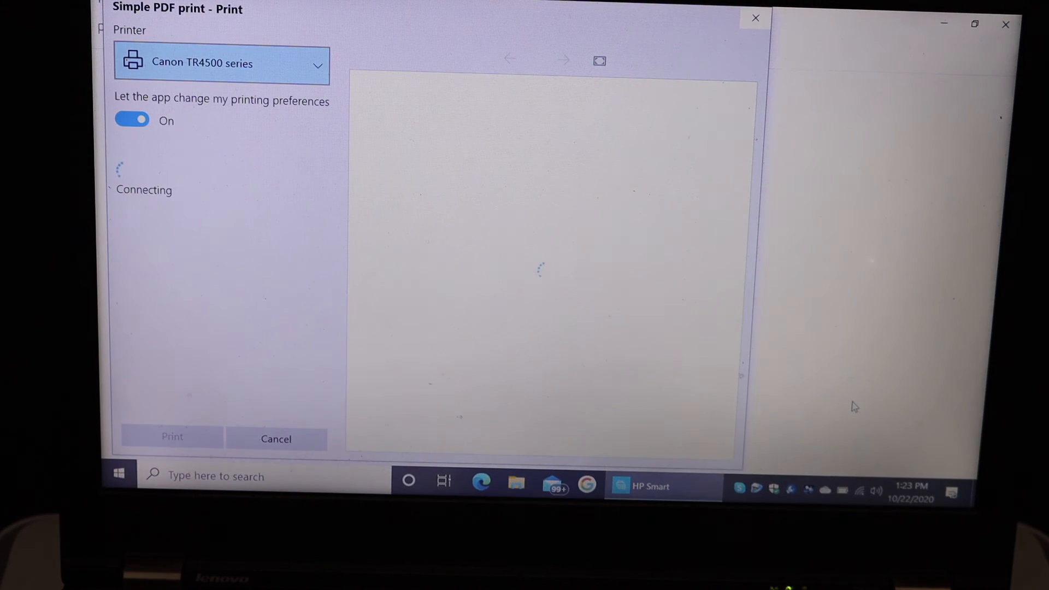
{"action": "mouse_move", "coordinate": [437, 40]}
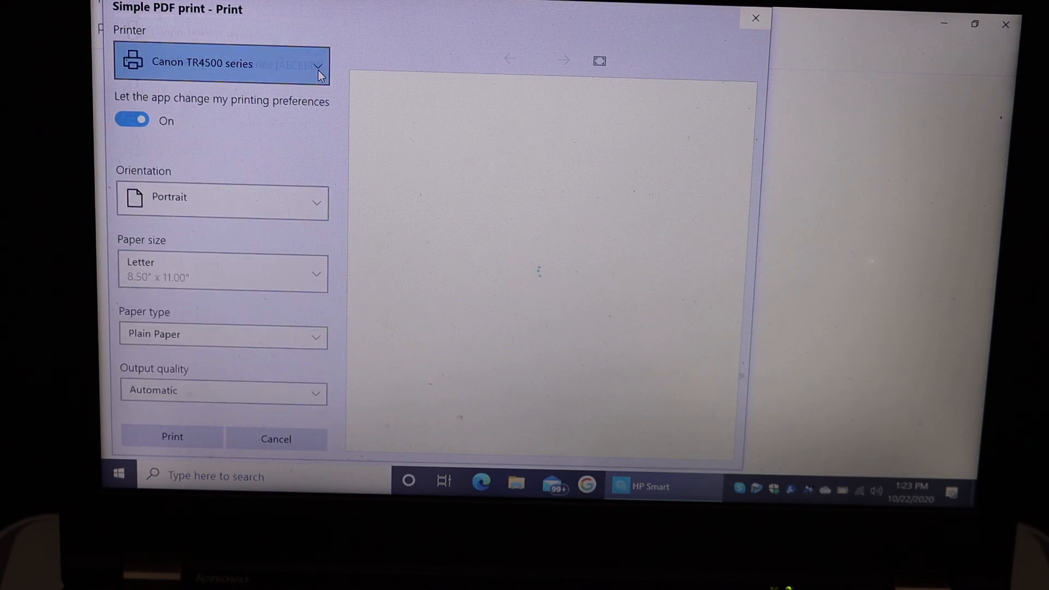
{"action": "left_click", "coordinate": [220, 65]}
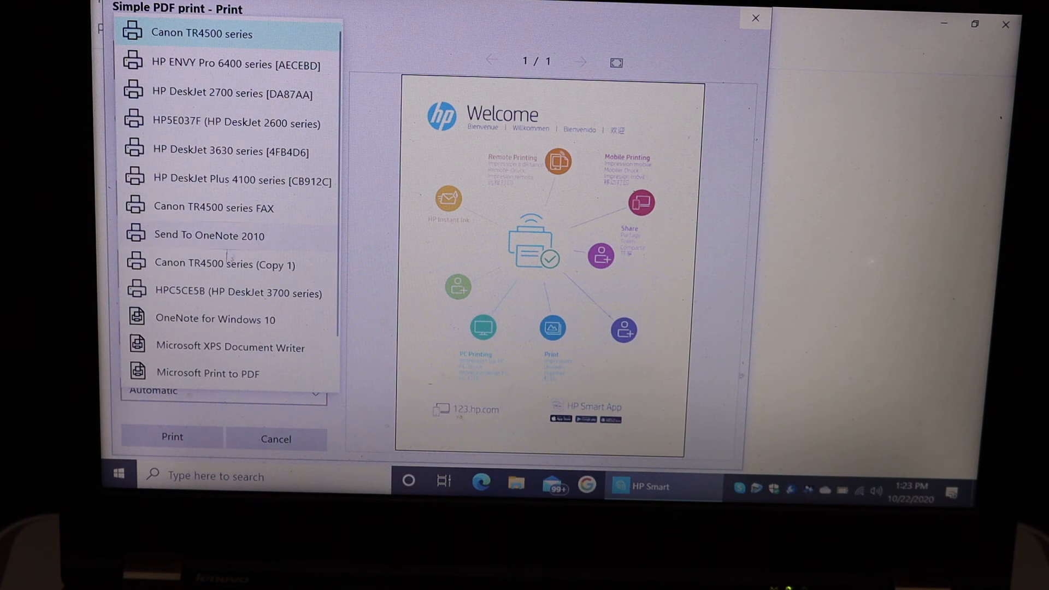
{"action": "scroll", "scroll_direction": "down", "scroll_amount": 3}
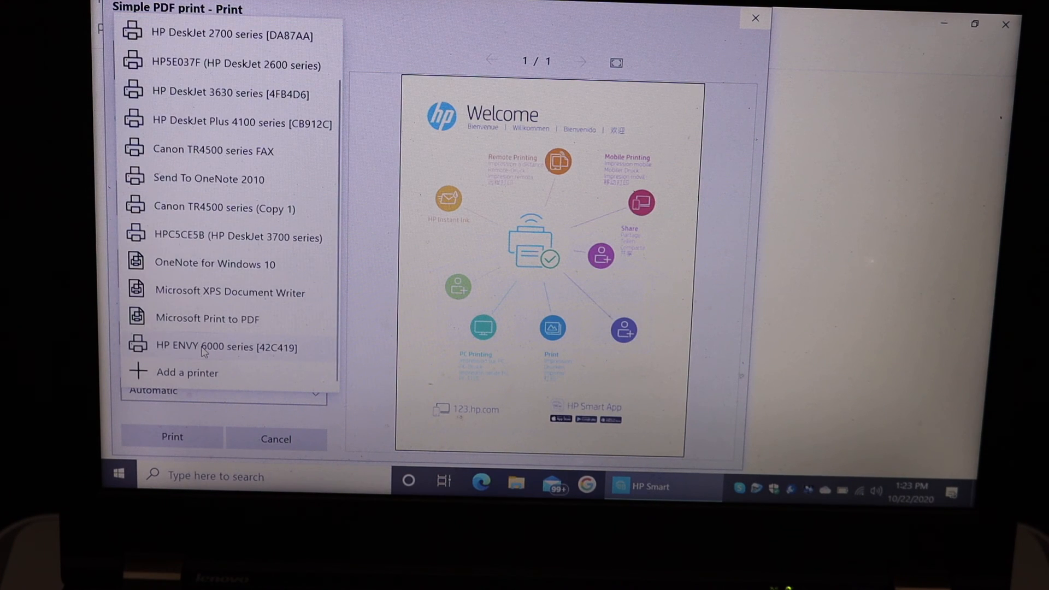
{"action": "left_click", "coordinate": [216, 346]}
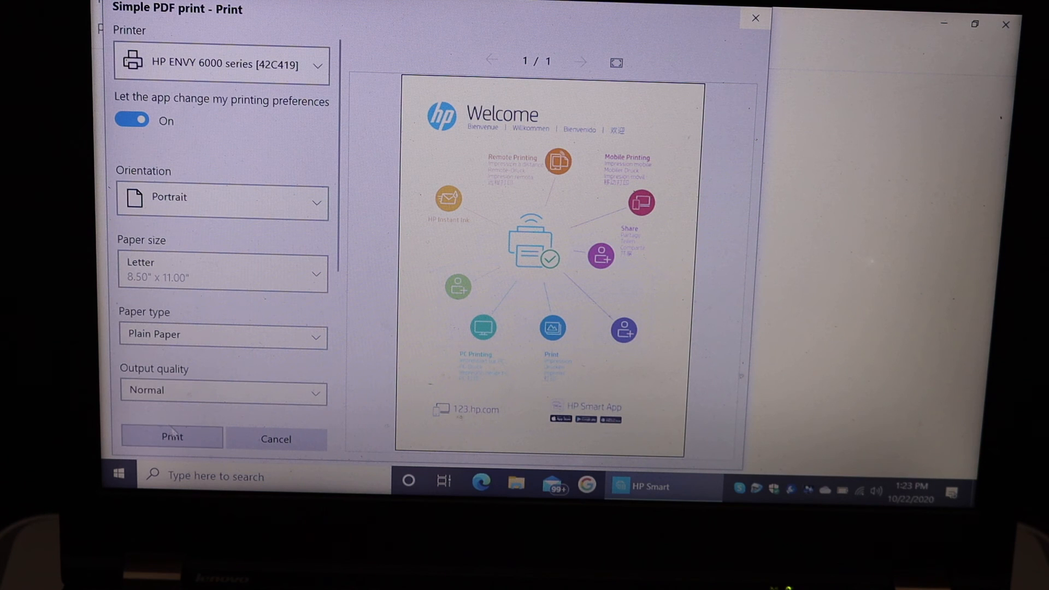
{"action": "left_click", "coordinate": [171, 437]}
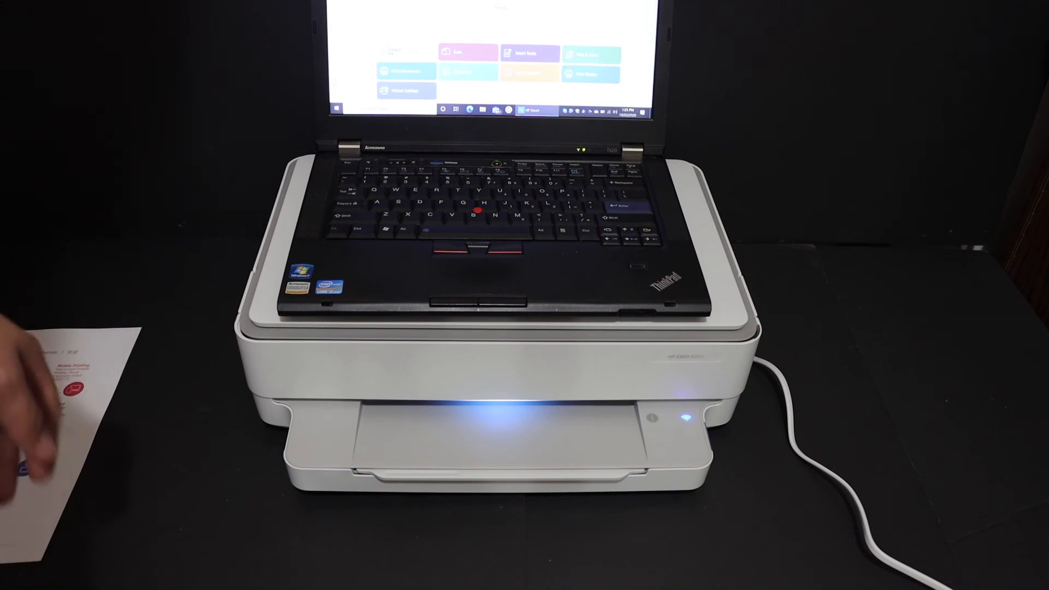